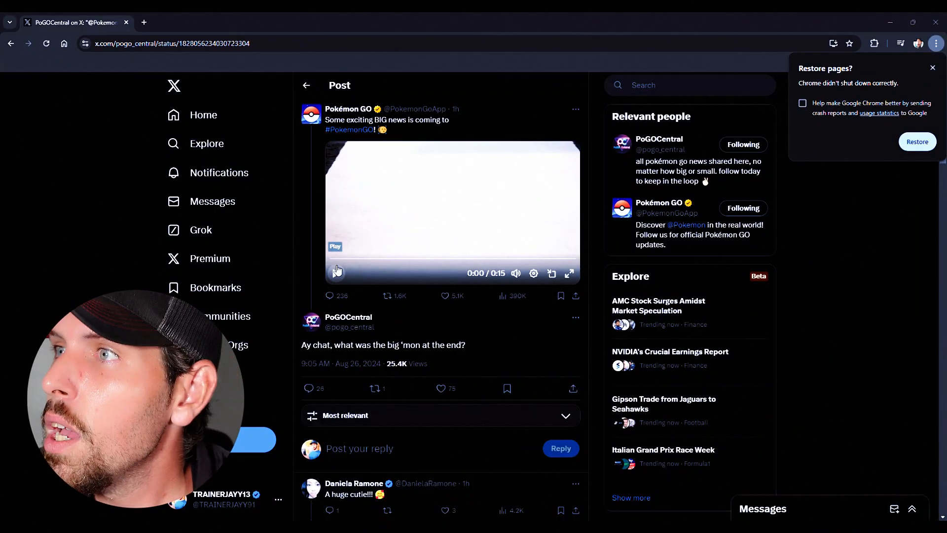
# Play the Pokémon GO teaser in the quoted post briefly and pause it around 0:03
pyautogui.click(335, 274)
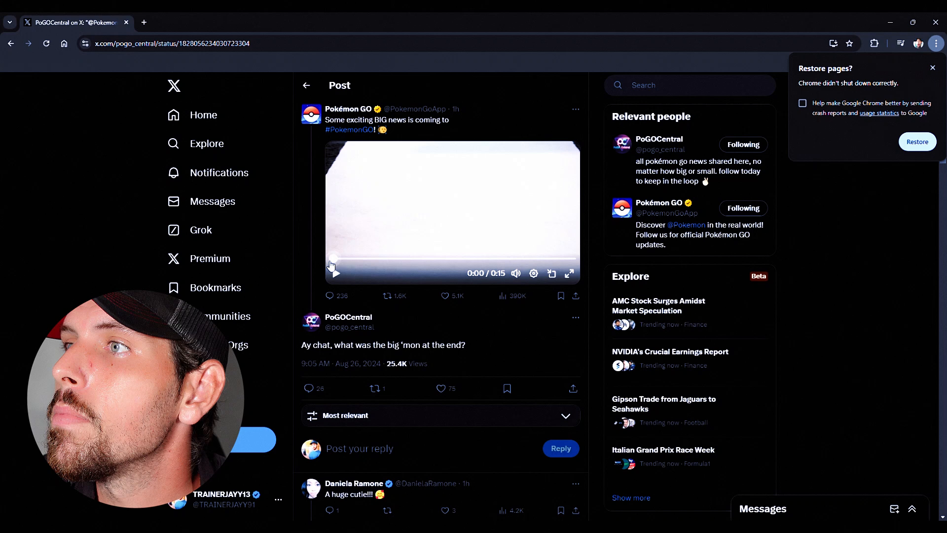
pyautogui.click(334, 272)
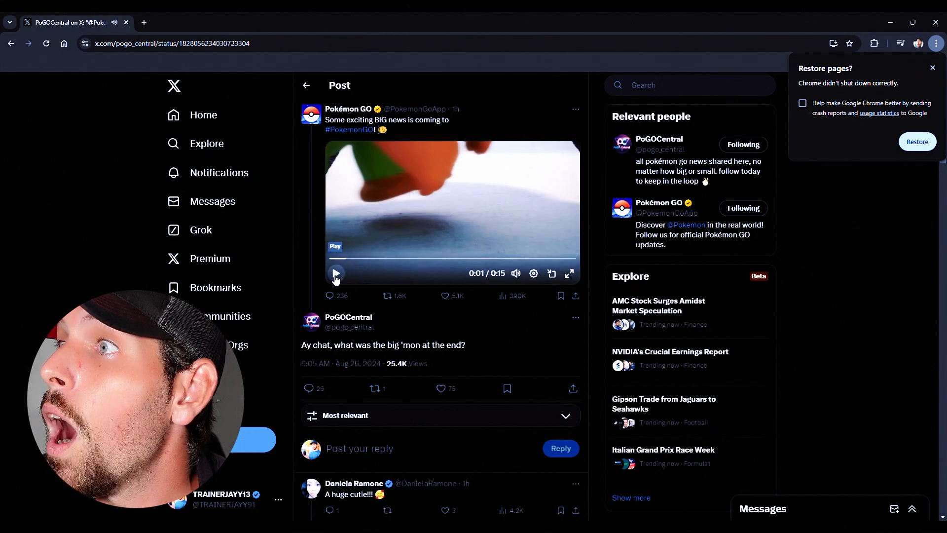
pyautogui.click(335, 273)
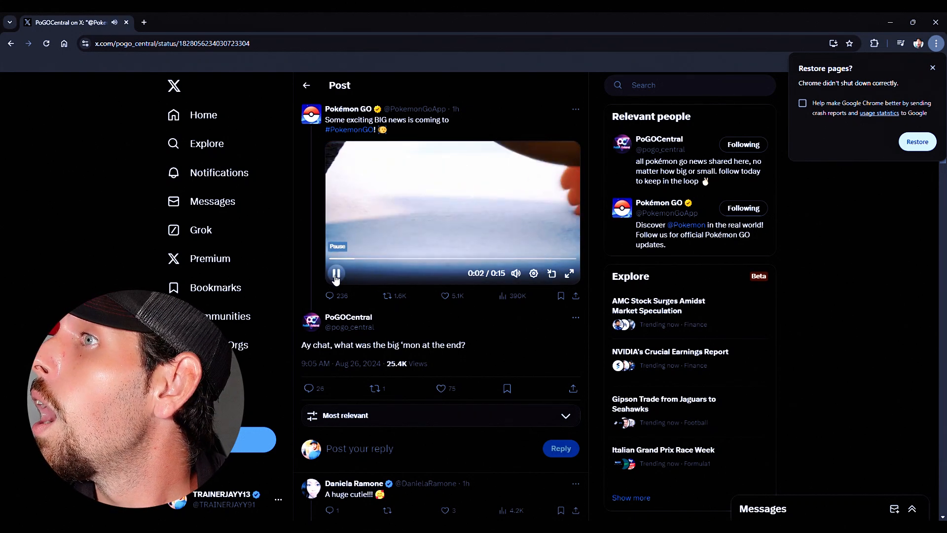
pyautogui.click(336, 273)
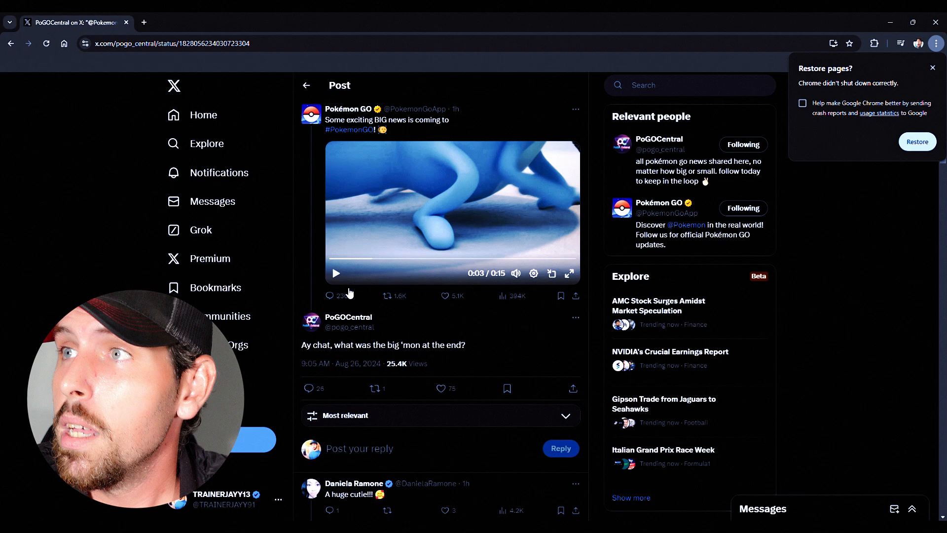
pyautogui.moveTo(378, 267)
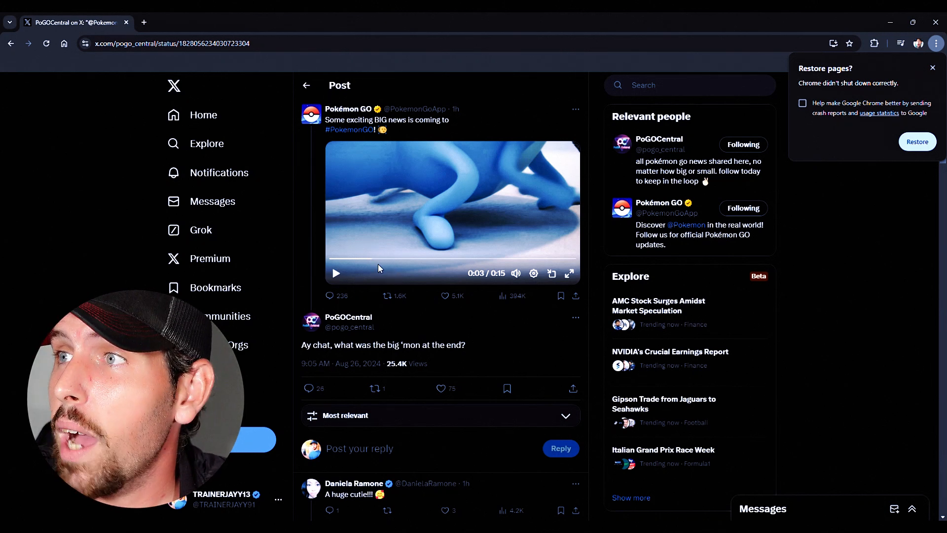
pyautogui.moveTo(353, 273)
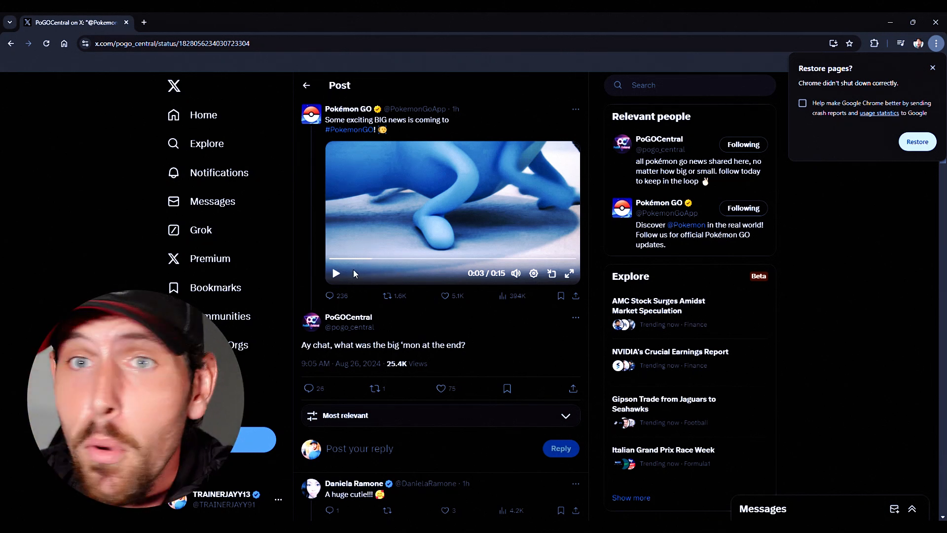
# Scrub back slightly and play the teaser until the 'SOMETHING BIG IS COMING' title card, then pause
pyautogui.click(368, 258)
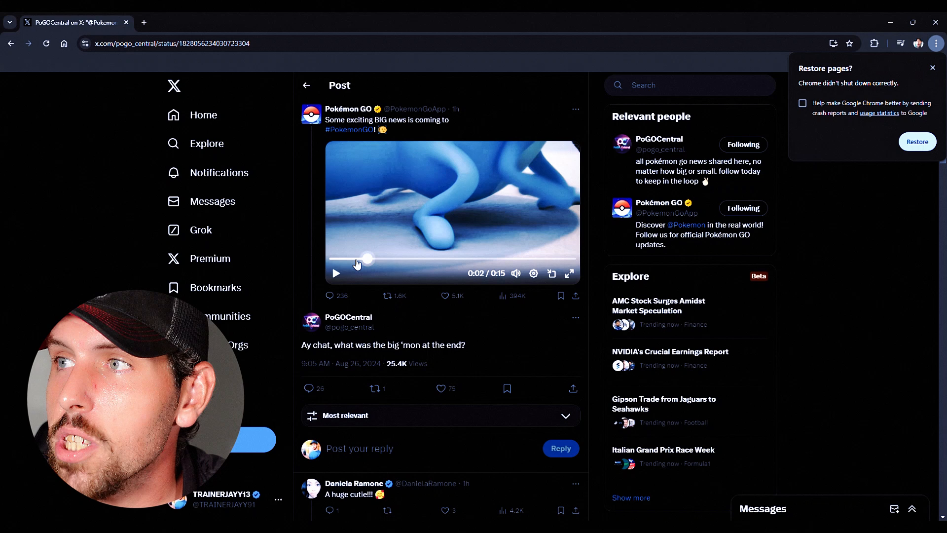
pyautogui.click(335, 273)
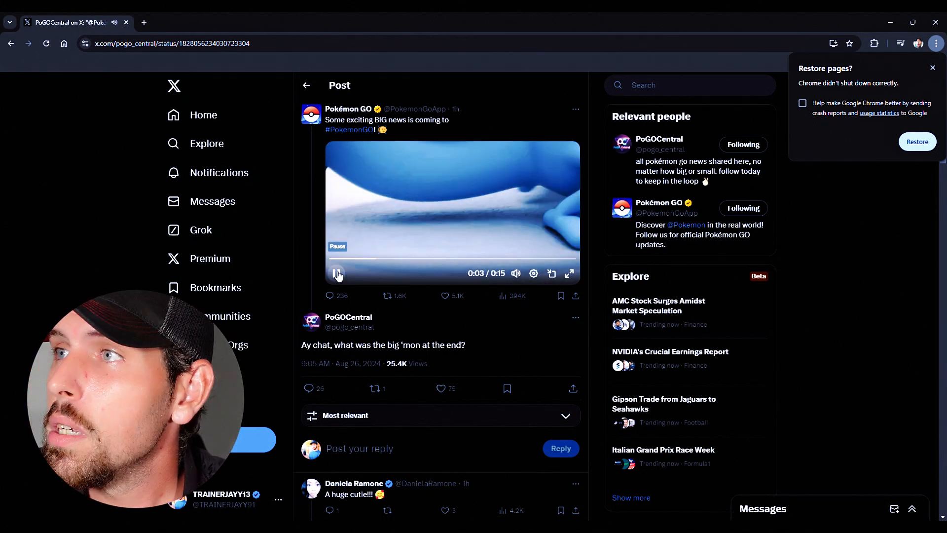
pyautogui.click(337, 273)
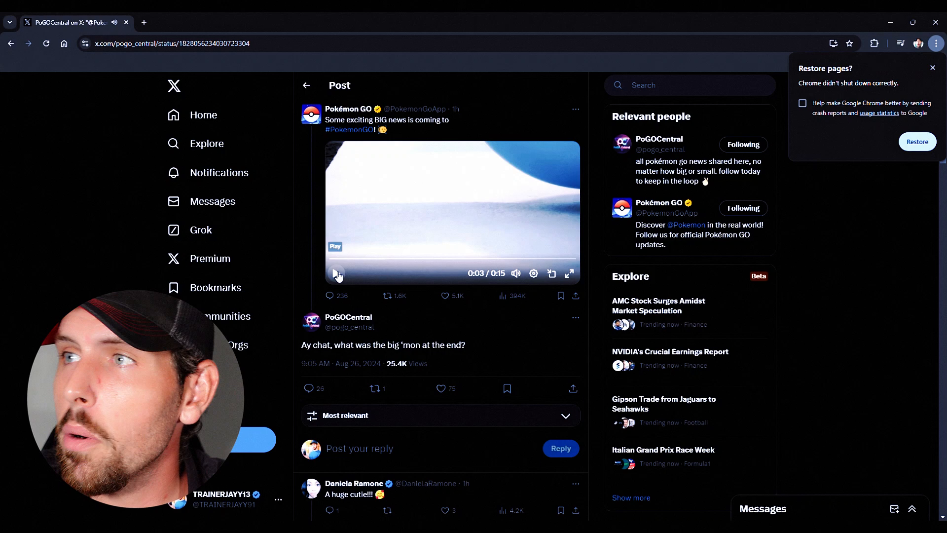
pyautogui.click(336, 273)
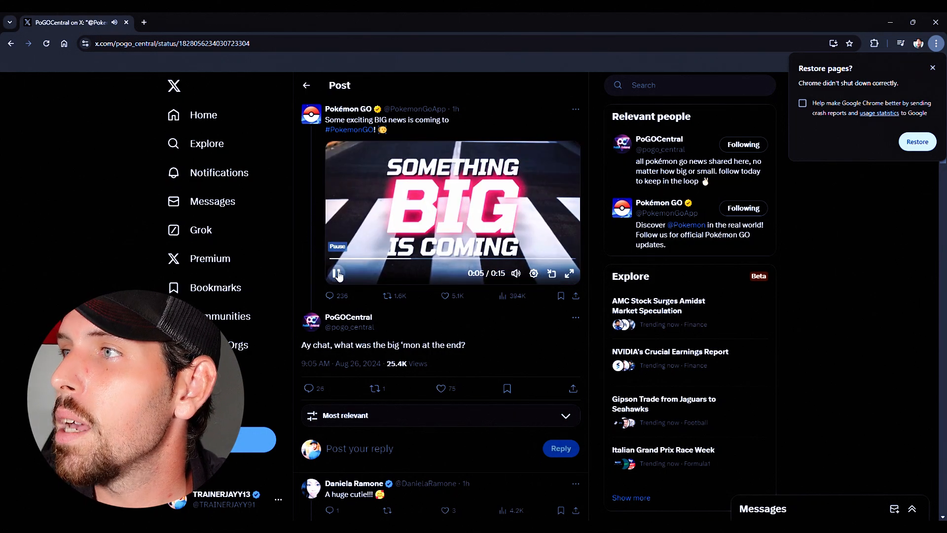
pyautogui.click(338, 273)
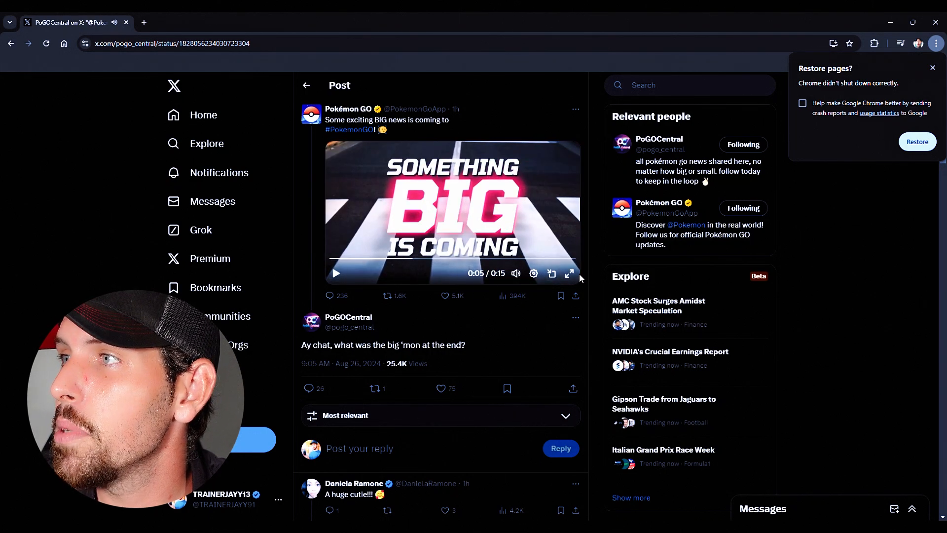
# Expand the paused teaser to full screen
pyautogui.click(568, 273)
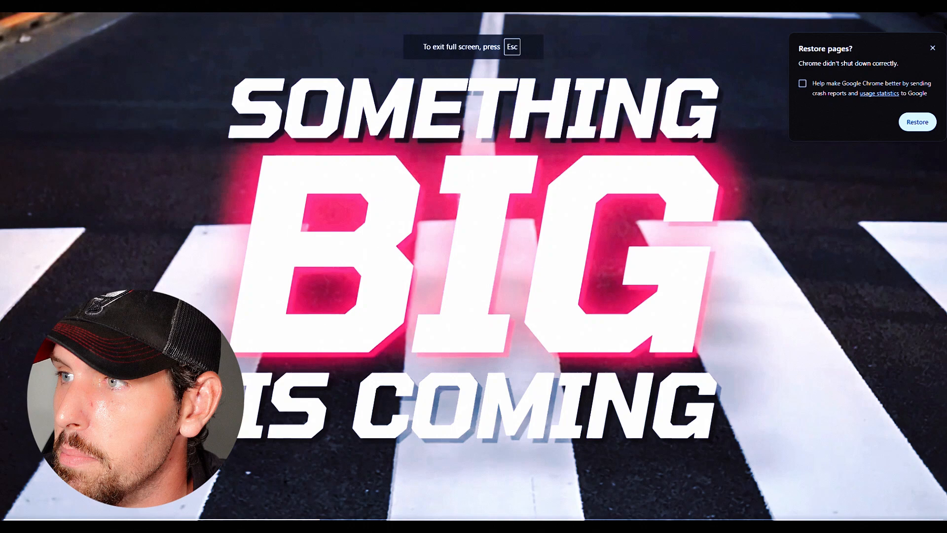